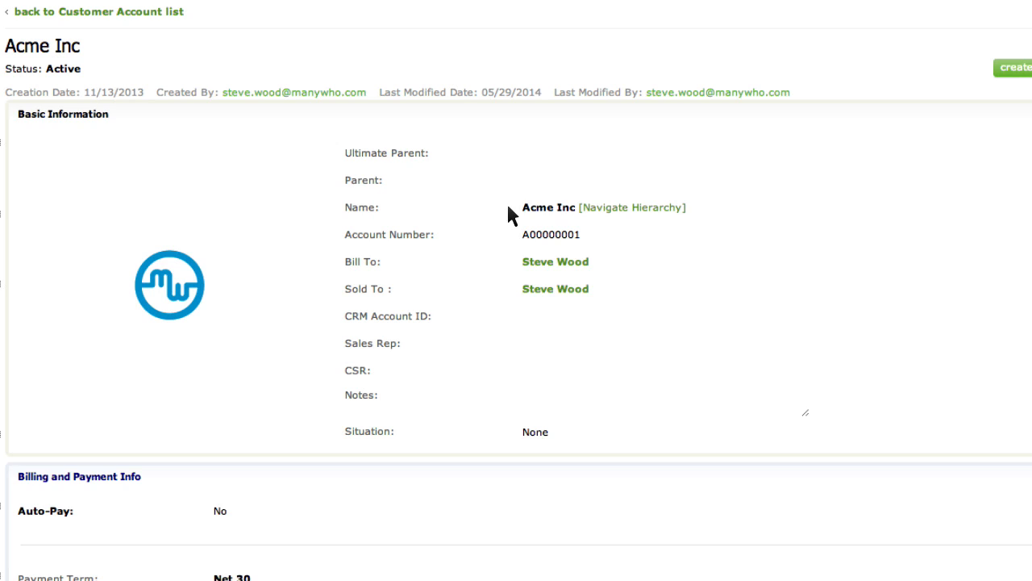
mouse_move(545, 448)
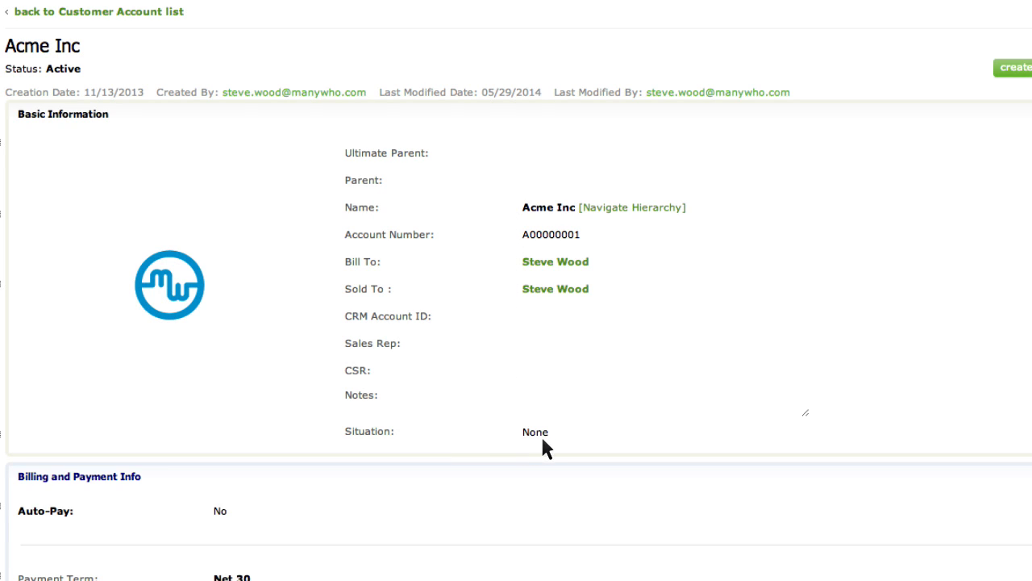
Scroll the Notifications settings to the Invoices Past Due, Account Summary event with Callout checked
scroll(down, 3)
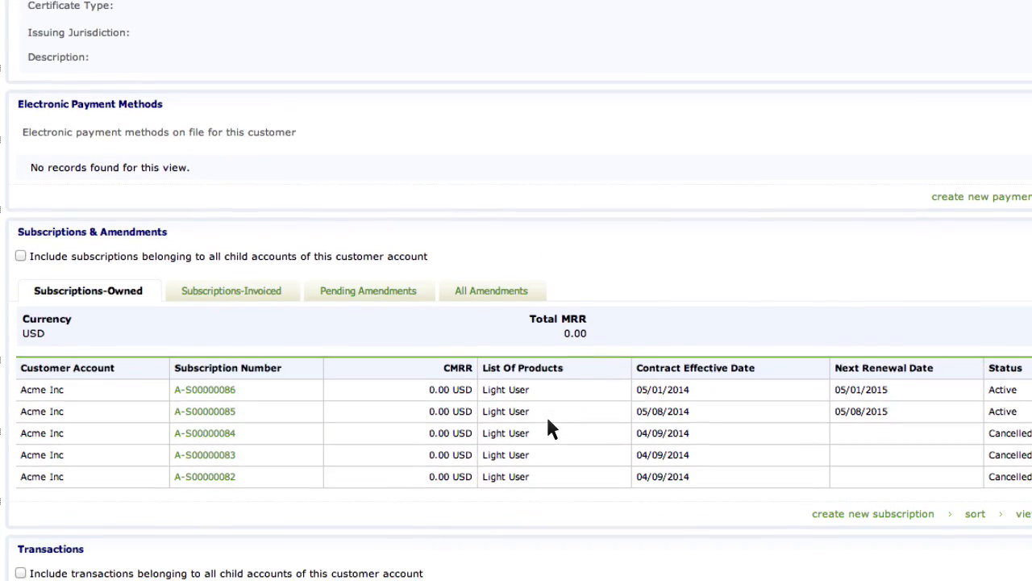
scroll(down, 3)
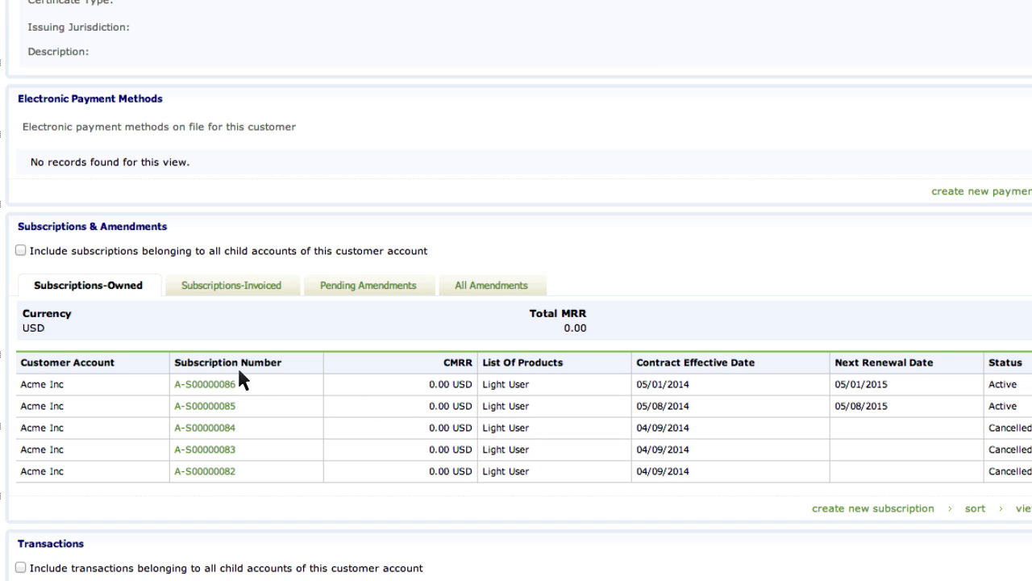
mouse_move(561, 407)
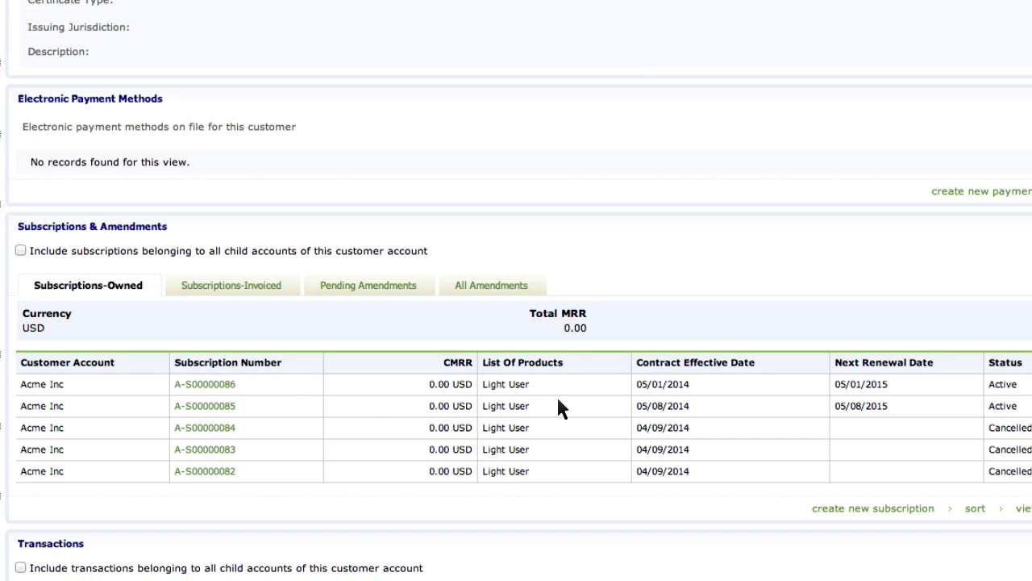
scroll(right, 3)
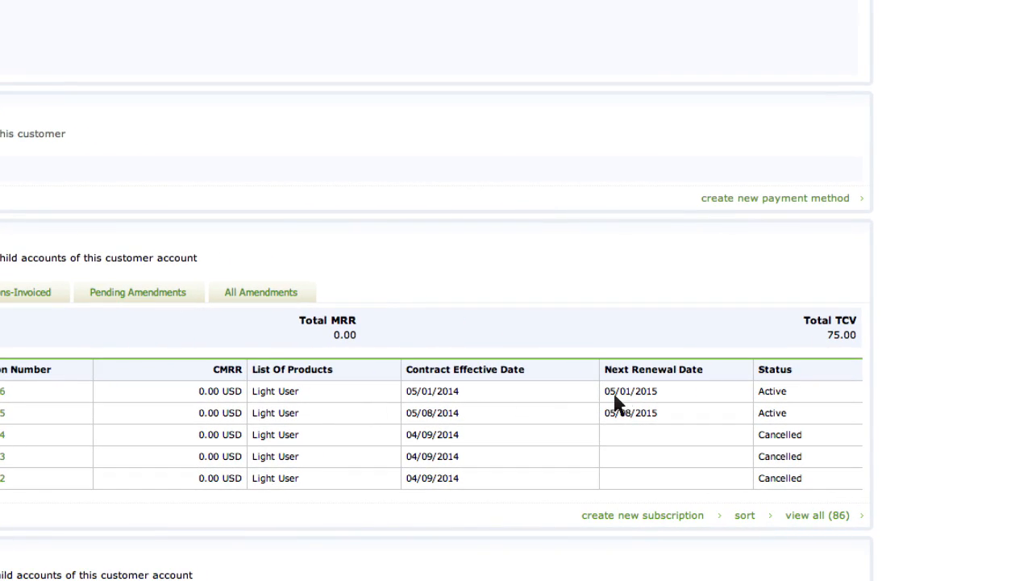
mouse_move(777, 394)
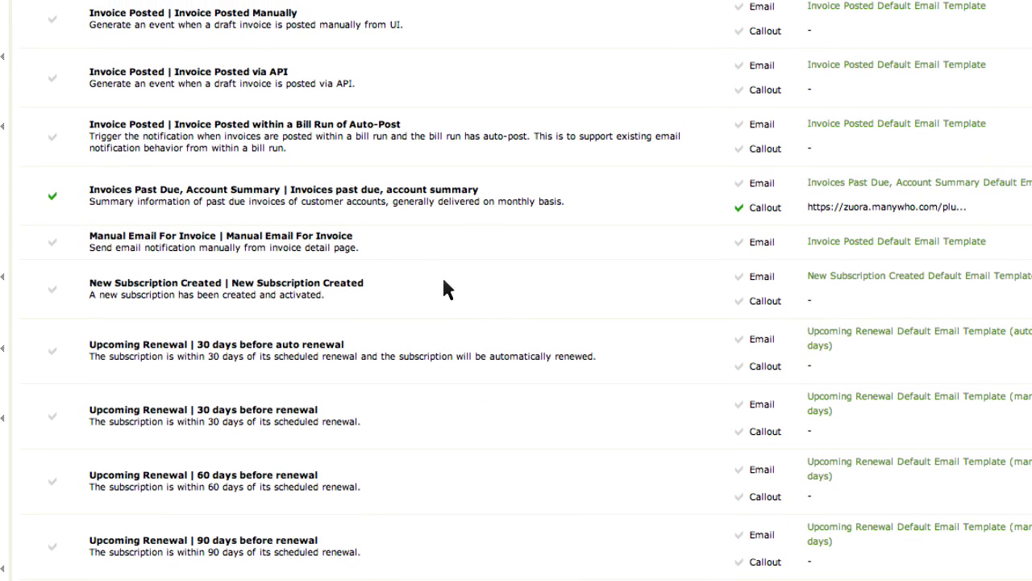
mouse_move(58, 200)
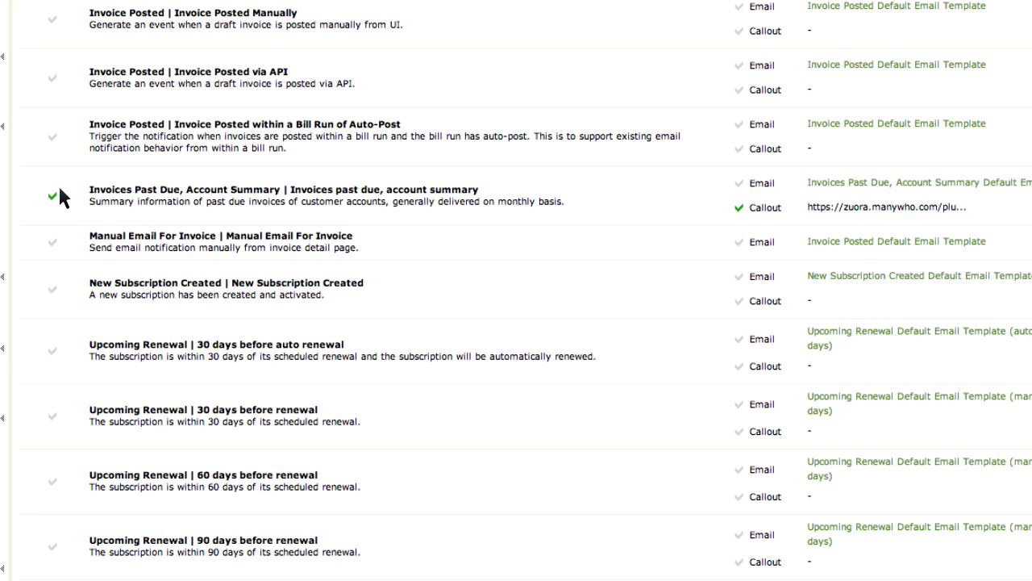
scroll(right, 3)
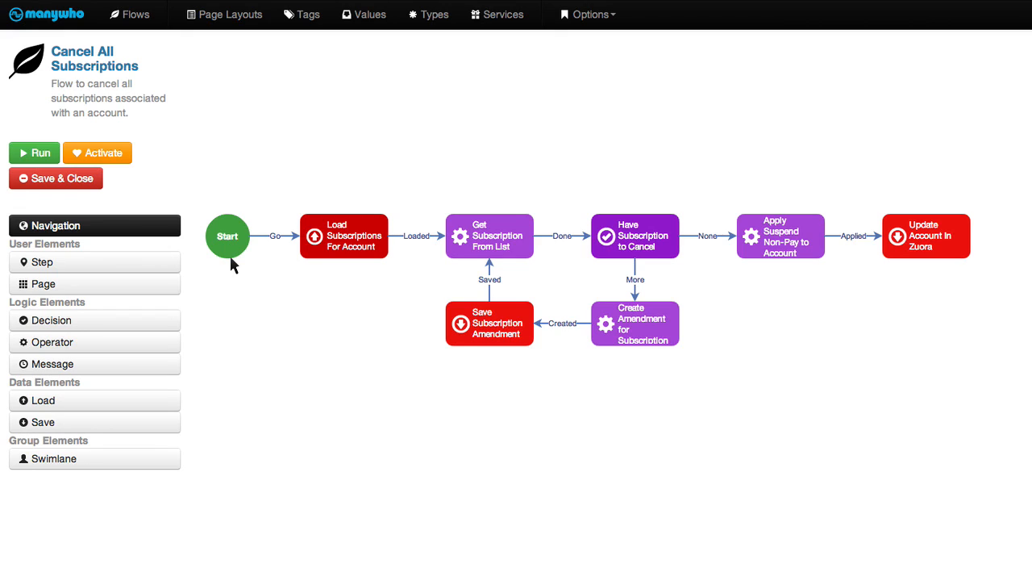
click(345, 236)
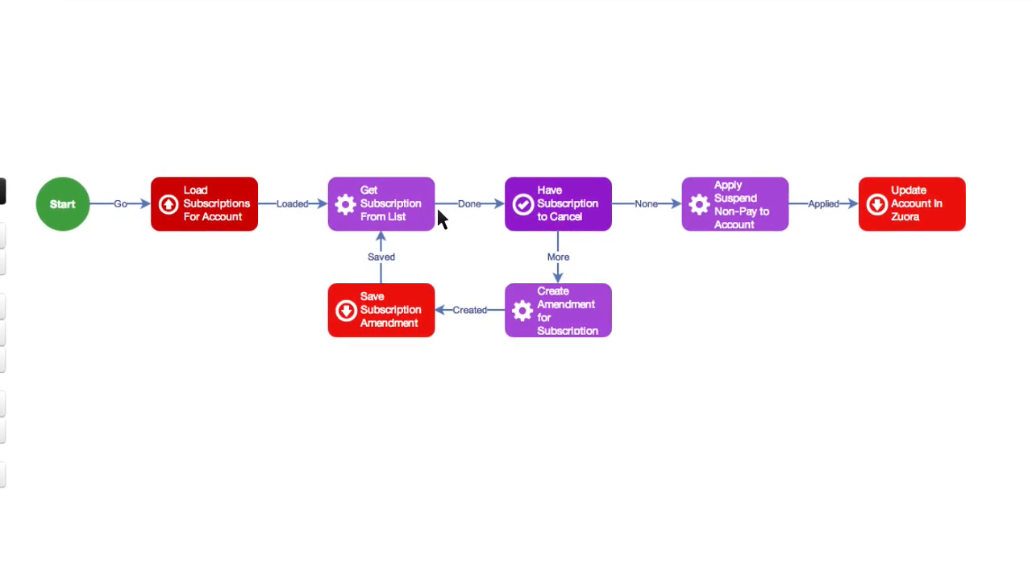
click(558, 203)
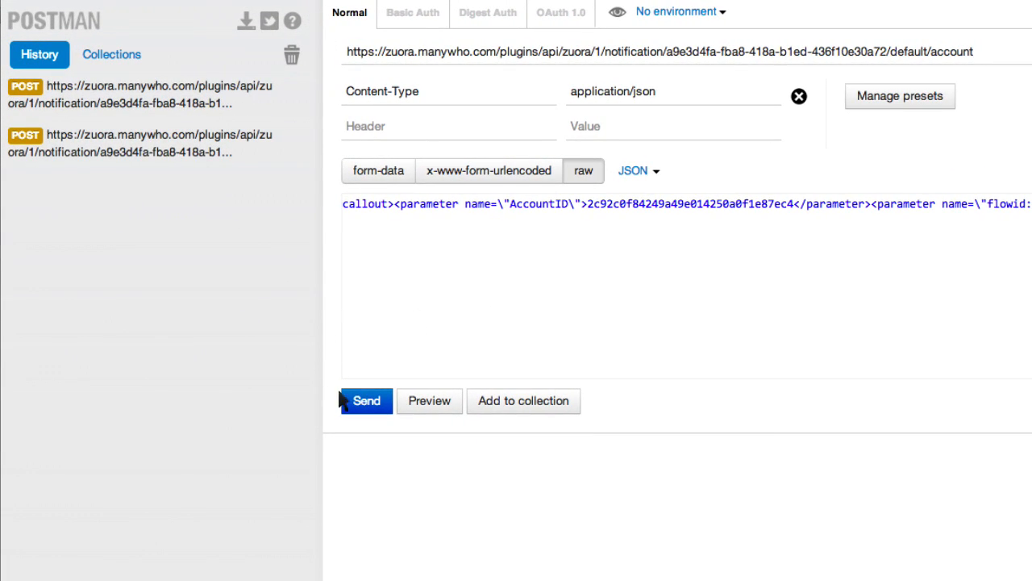
Send the POST account notification to the ManyWho Zuora URL and view the 200 OK response body
click(366, 401)
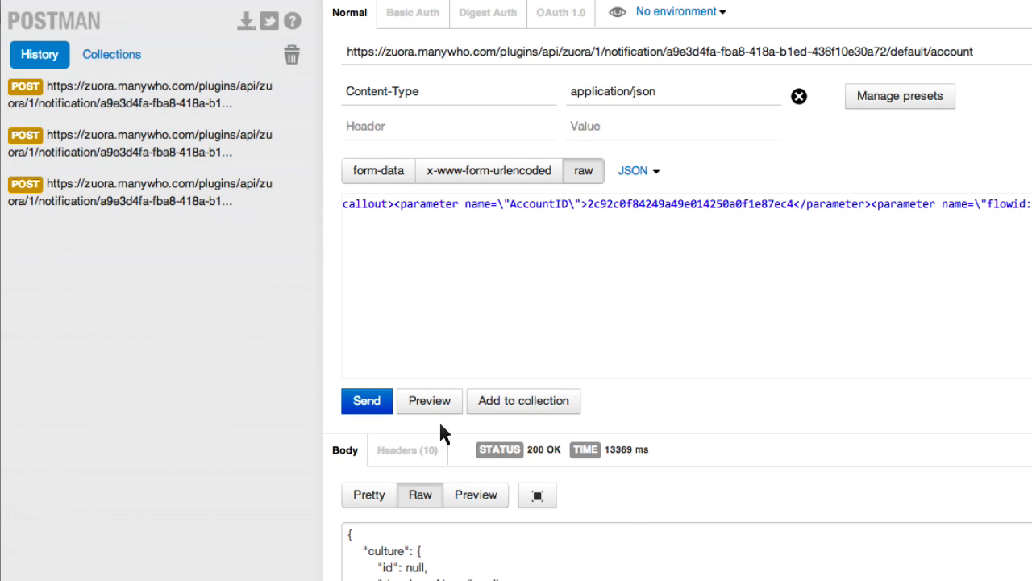
scroll(down, 3)
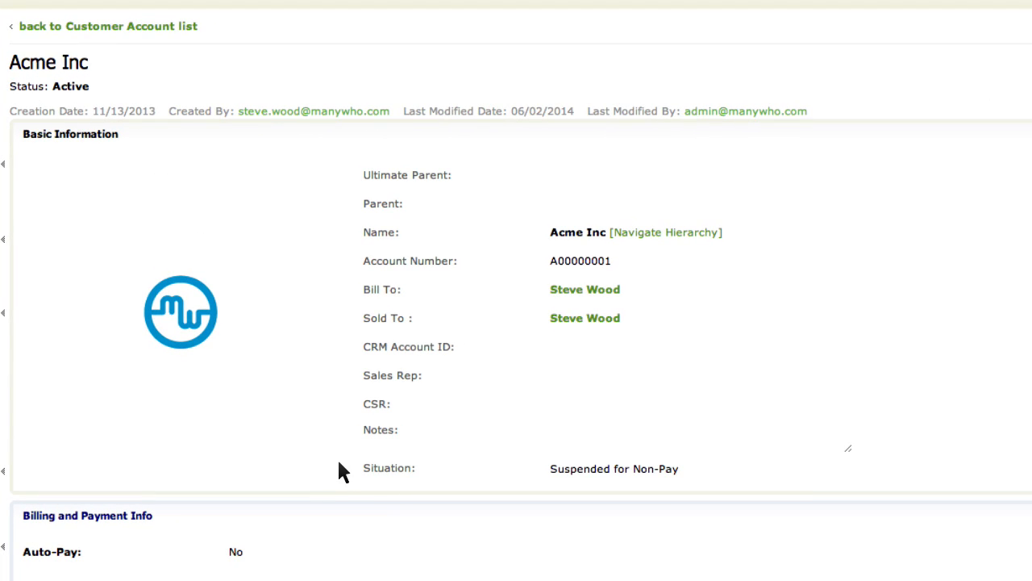
mouse_move(684, 474)
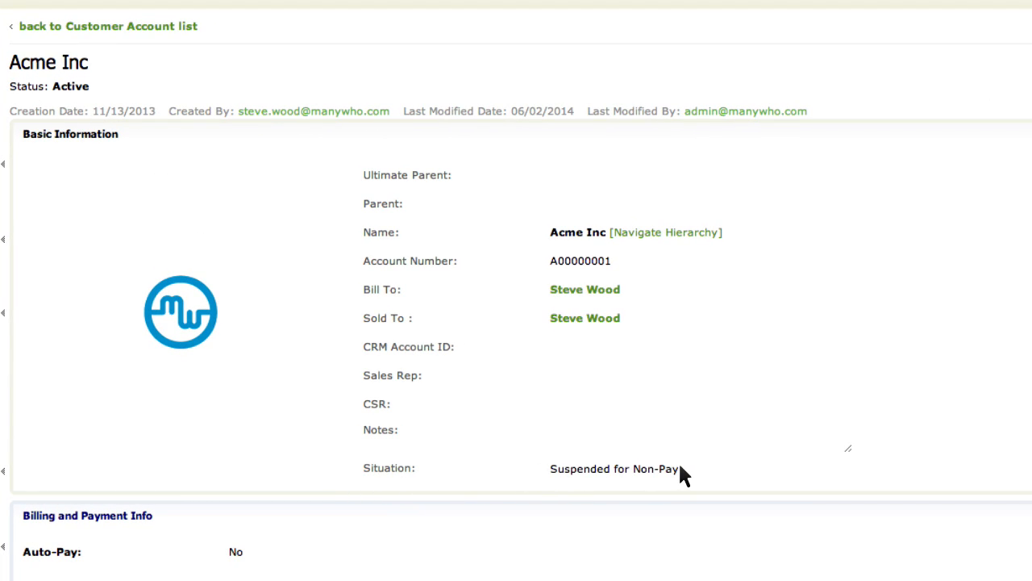
Scroll the reloaded Acme Inc account to confirm every subscription shows Cancelled
scroll(down, 3)
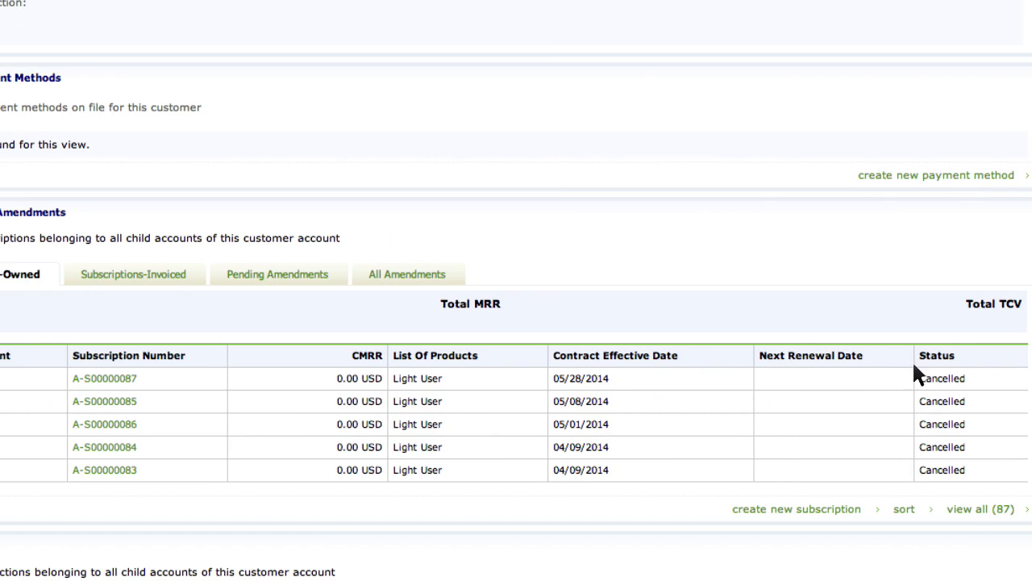
mouse_move(911, 432)
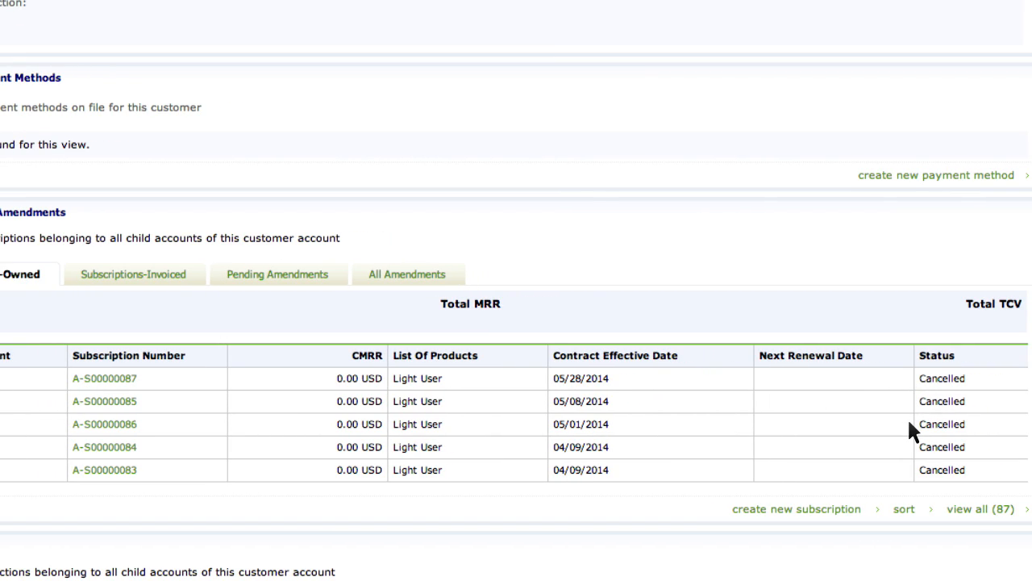